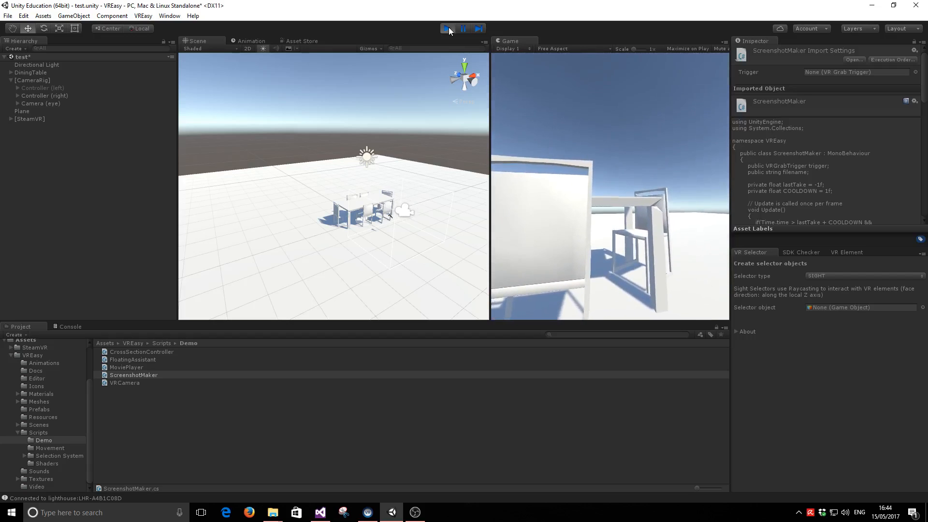
Step: Stop the running VR scene so the CameraRig hierarchy can be expanded
click(446, 28)
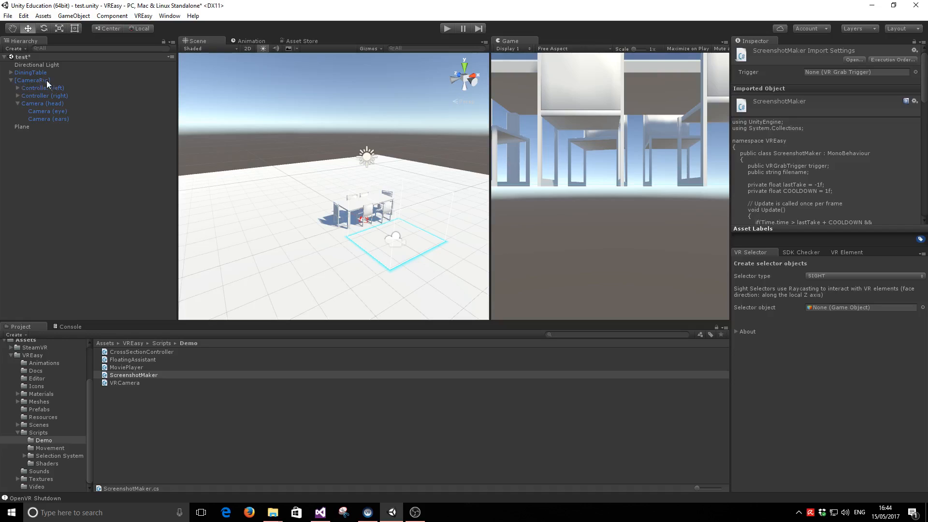
mouse_move(56, 120)
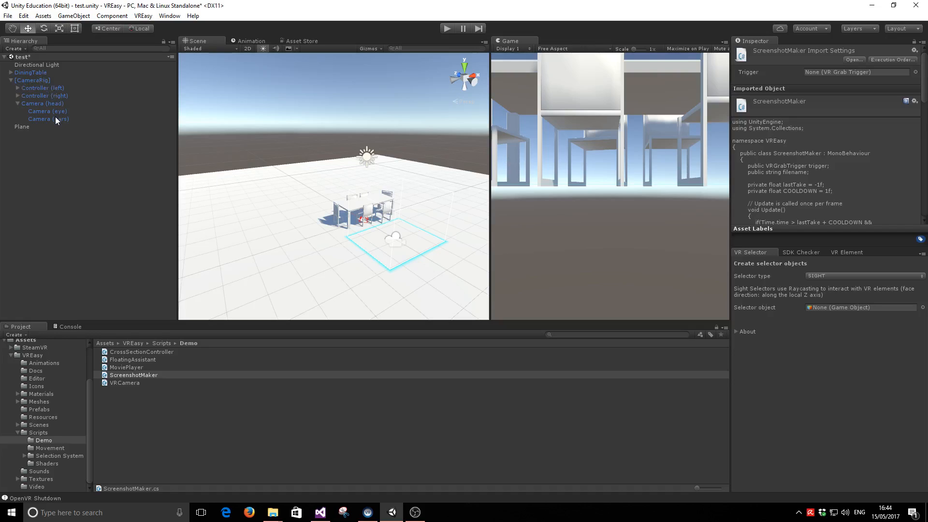
Step: Remove the existing Screenshot Maker component from the selected Camera (eye) object
click(46, 111)
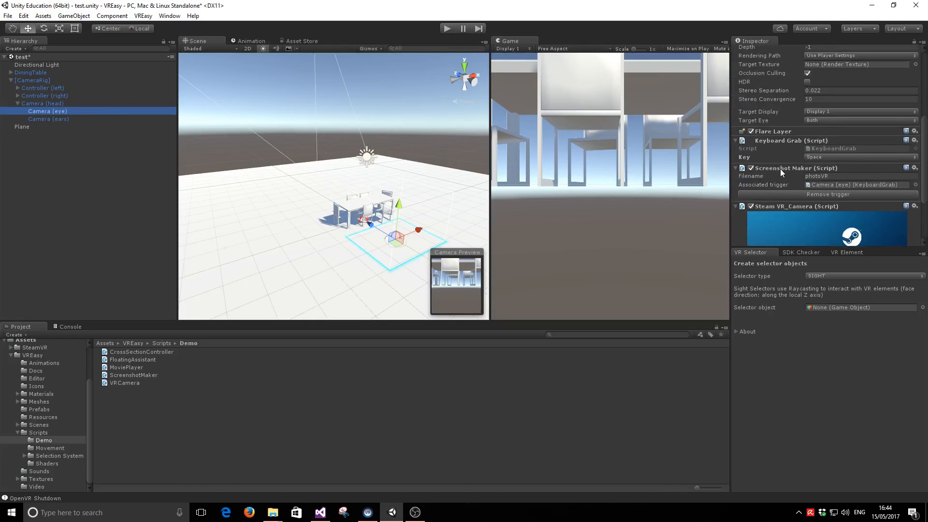
click(914, 168)
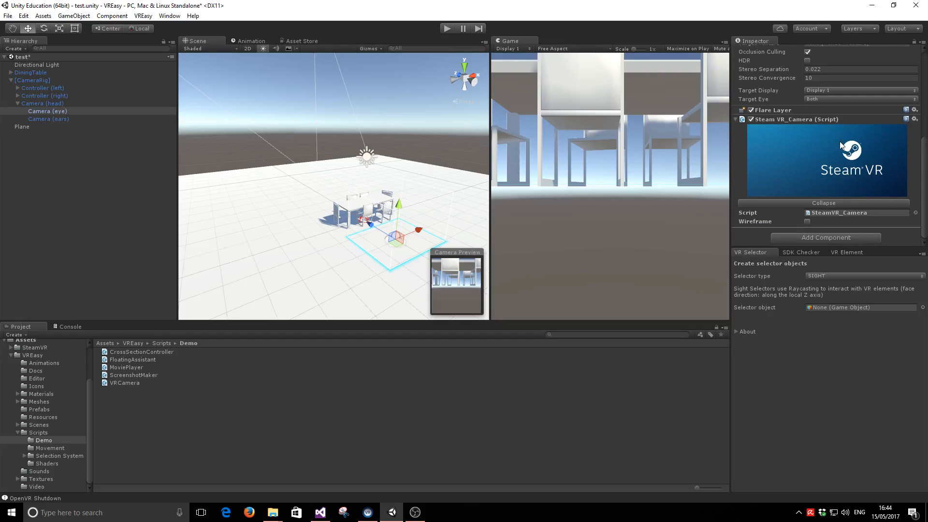
mouse_move(5, 123)
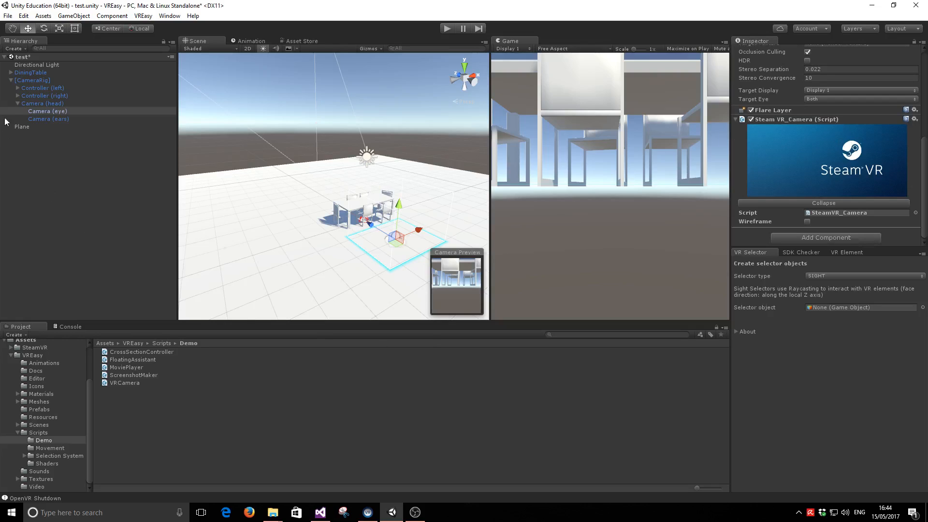
mouse_move(57, 83)
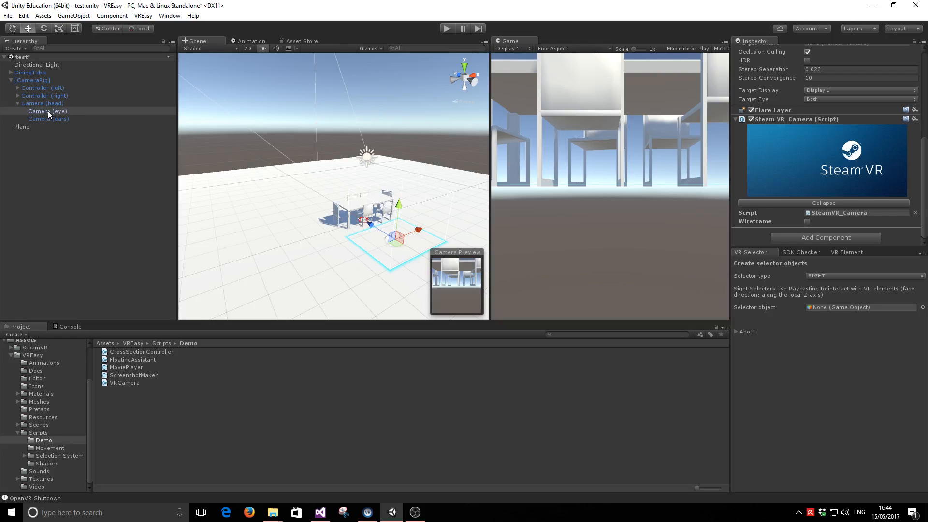
mouse_move(67, 112)
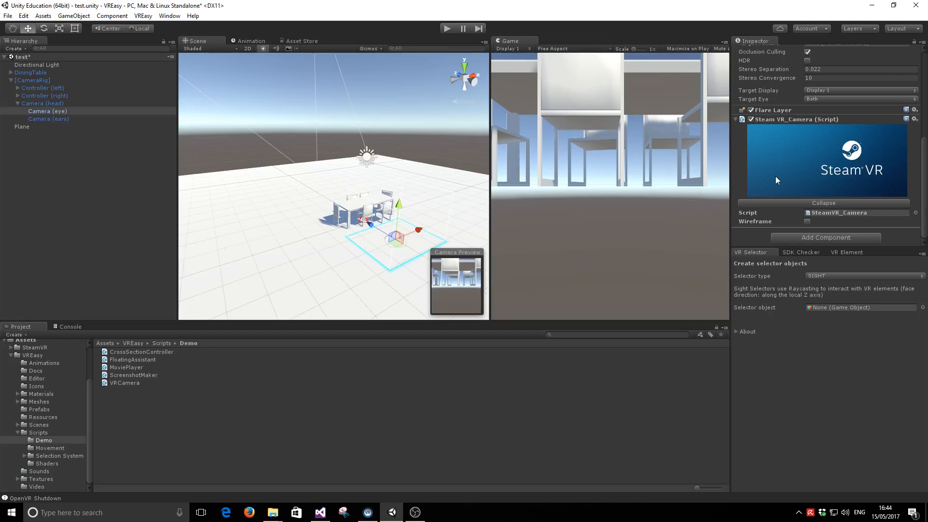
mouse_move(832, 170)
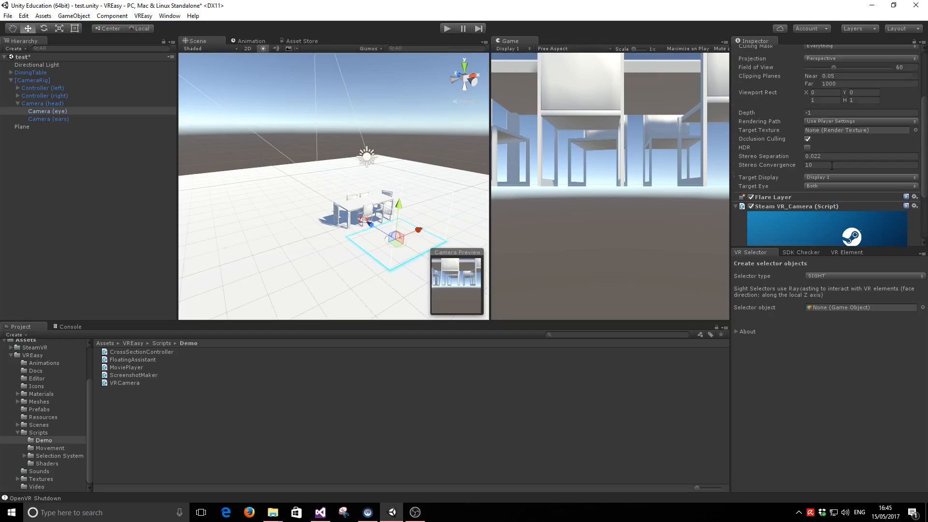
Step: Add a fresh Screenshot Maker component to Camera (eye) by searching 'scree'
text(scree)
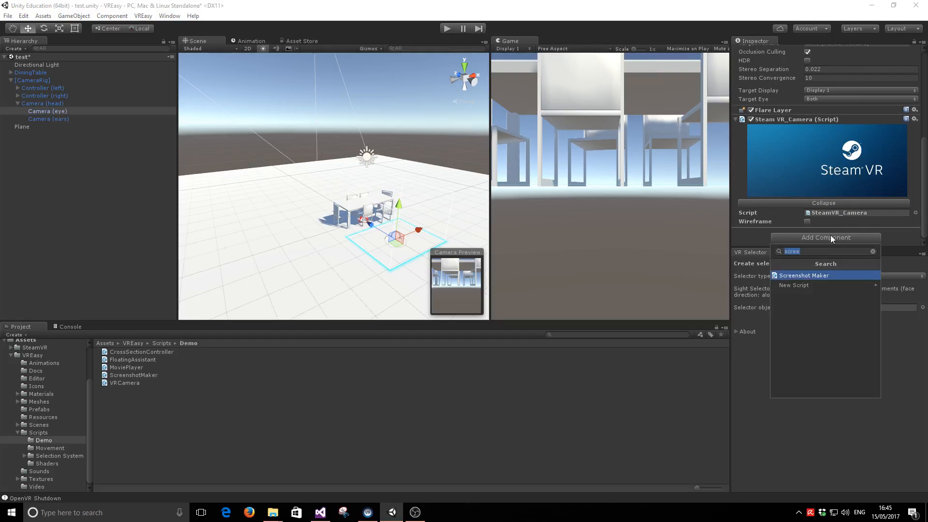
mouse_move(821, 270)
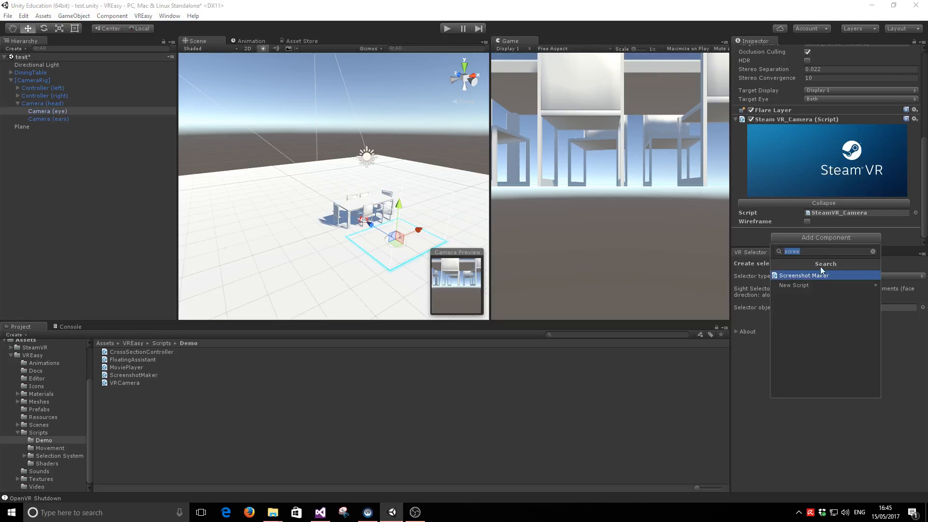
click(805, 276)
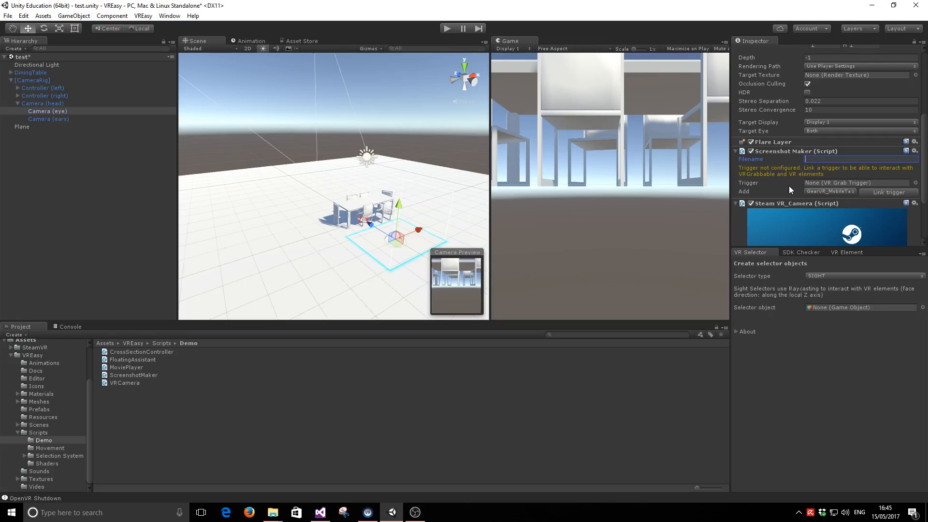
Step: Set the Screenshot Maker filename to 'photo'
text(photo)
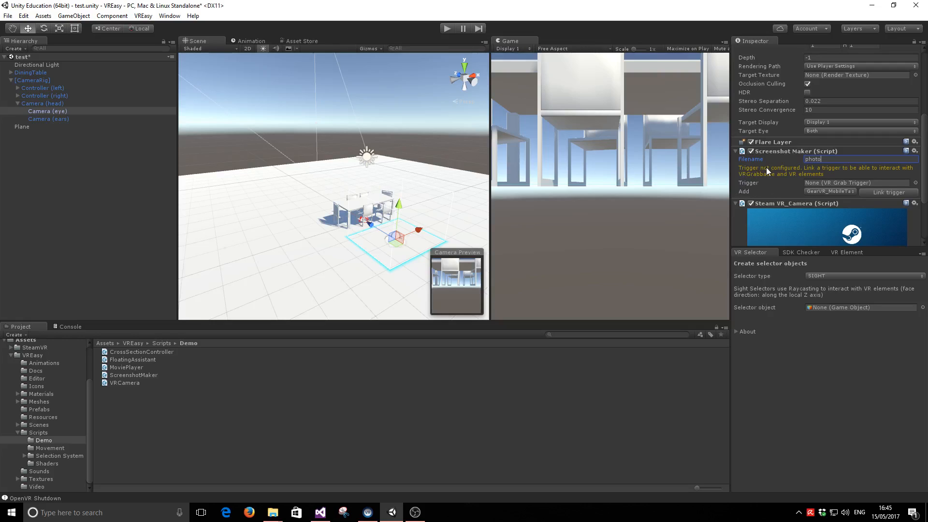
mouse_move(792, 160)
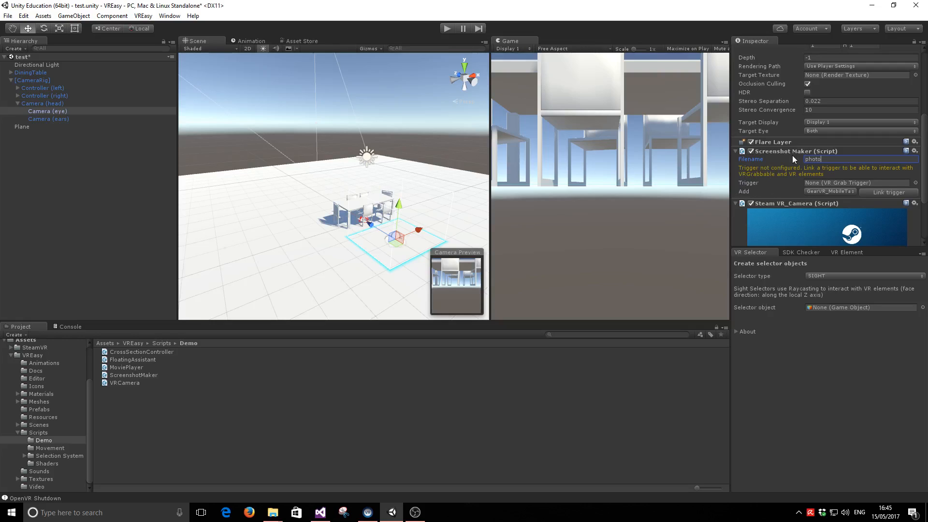
mouse_move(743, 190)
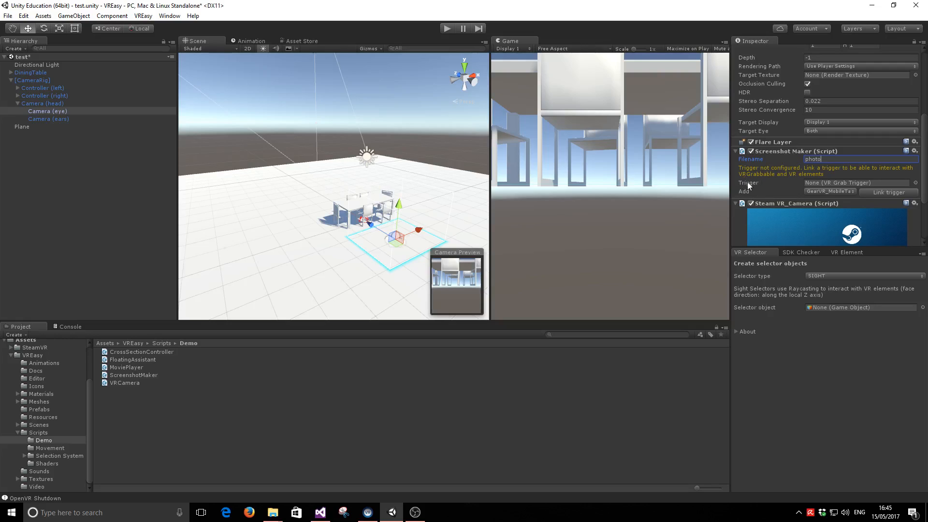
mouse_move(780, 186)
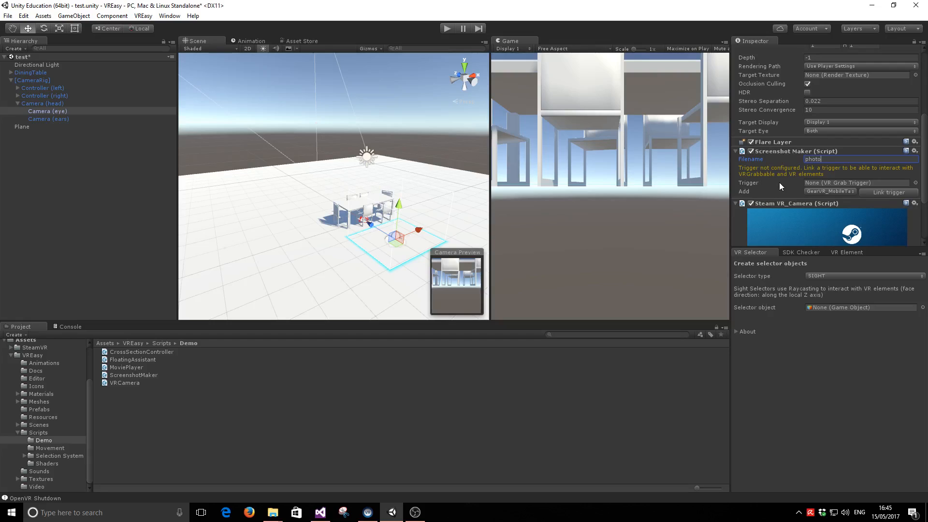
mouse_move(828, 197)
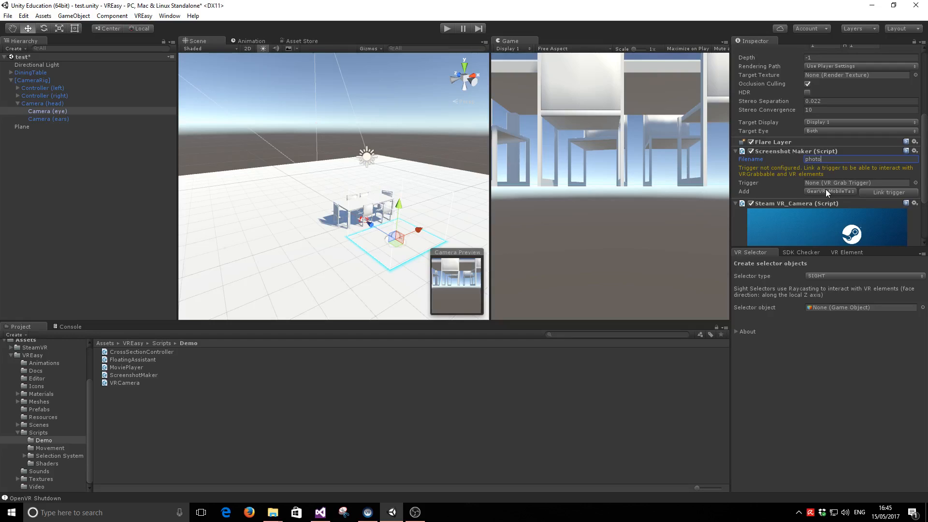
Step: Link a KeyboardGrab trigger to the Screenshot Maker and make Space its key
click(828, 191)
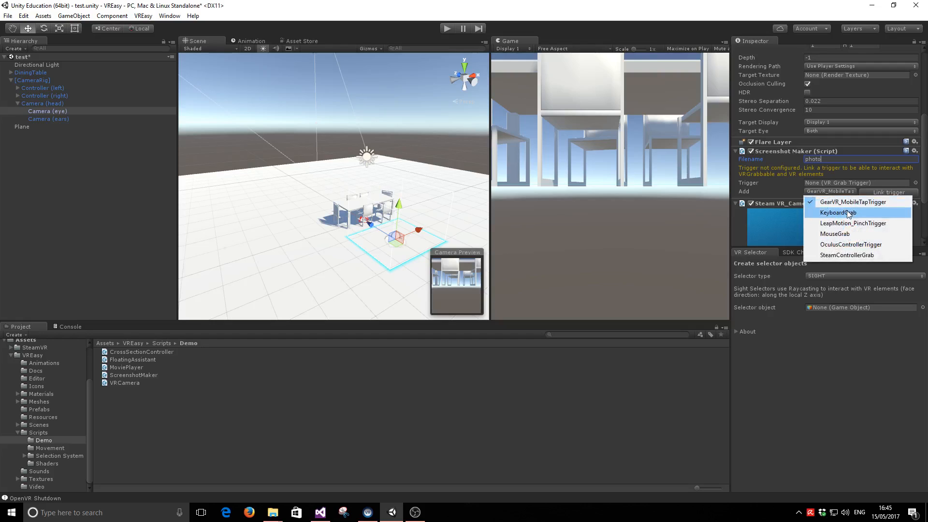
mouse_move(858, 215)
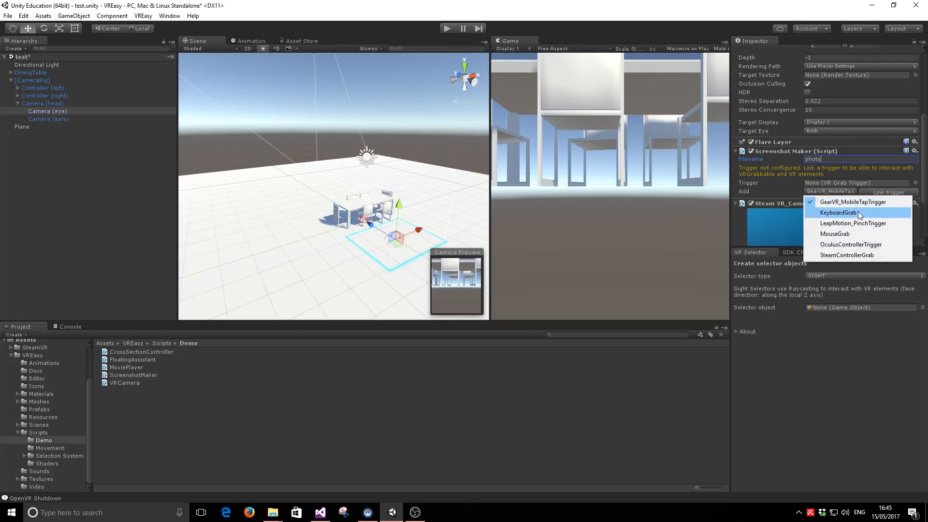
click(839, 213)
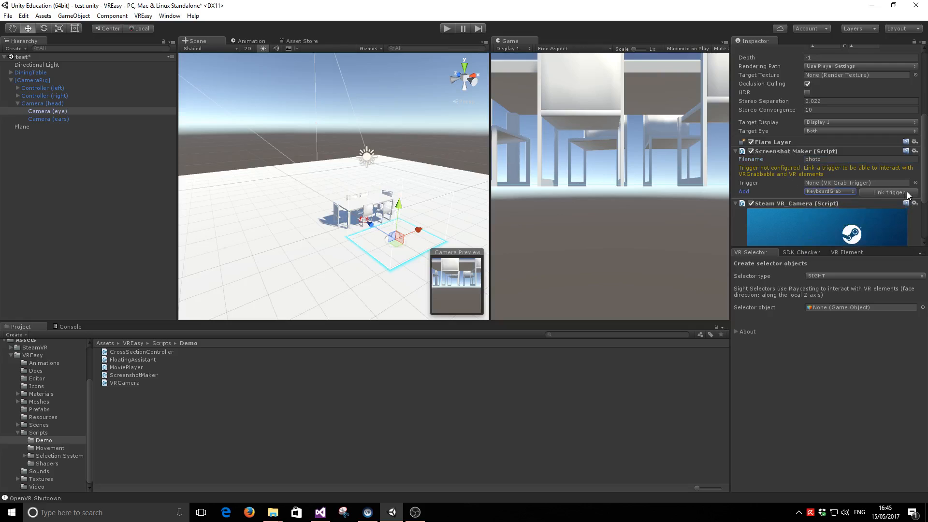
click(887, 192)
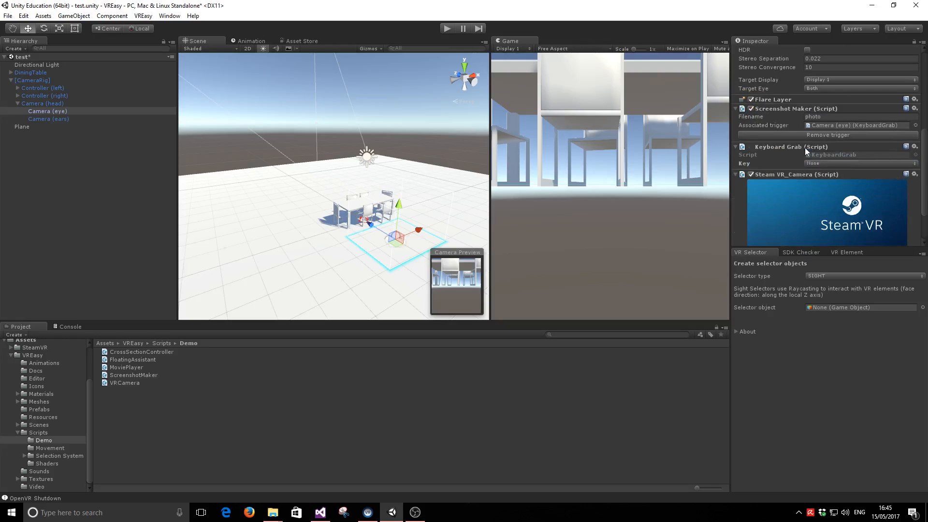
click(858, 163)
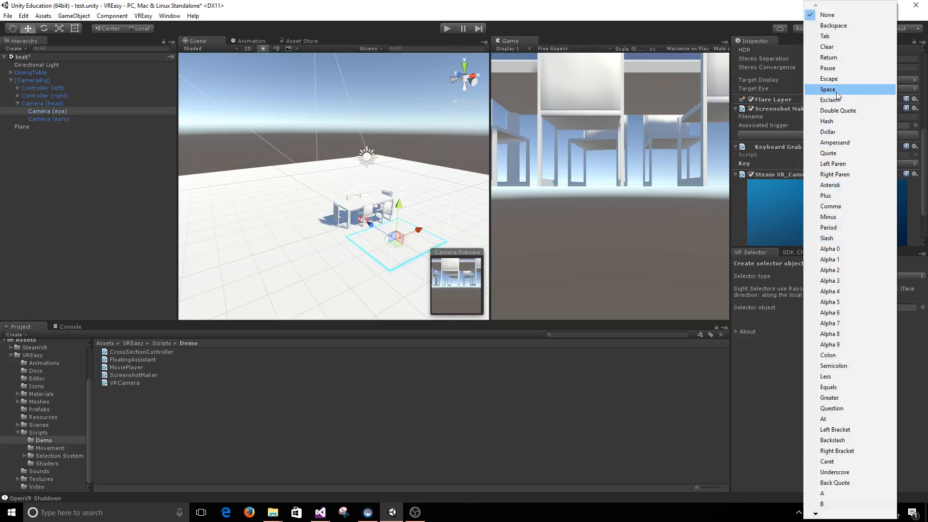
click(827, 89)
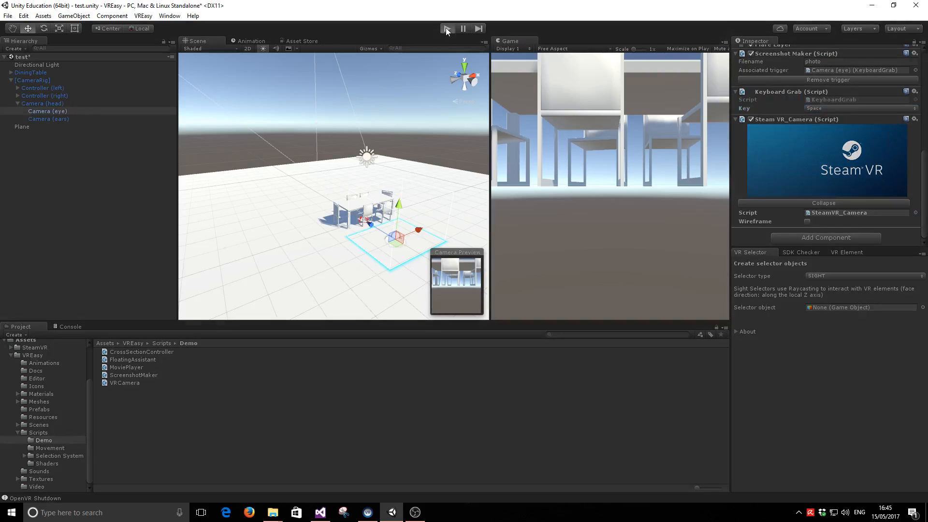
click(446, 28)
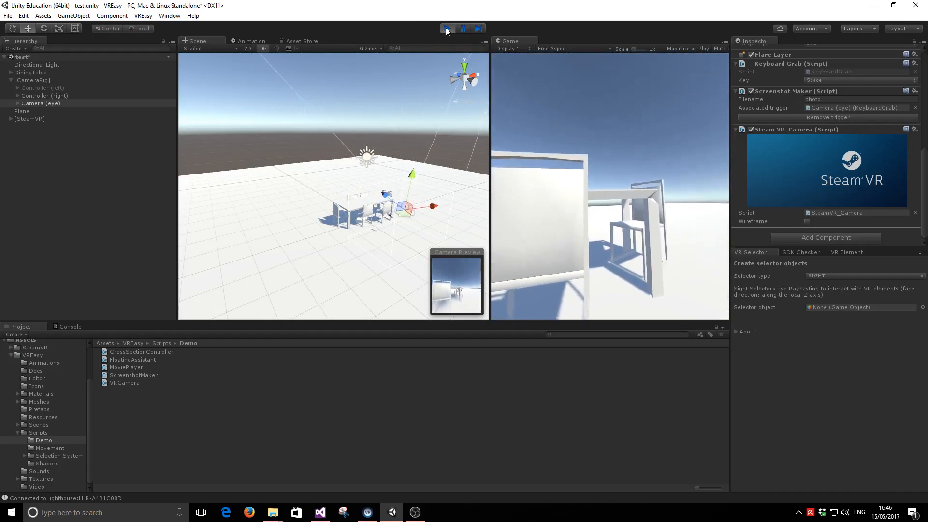
click(447, 28)
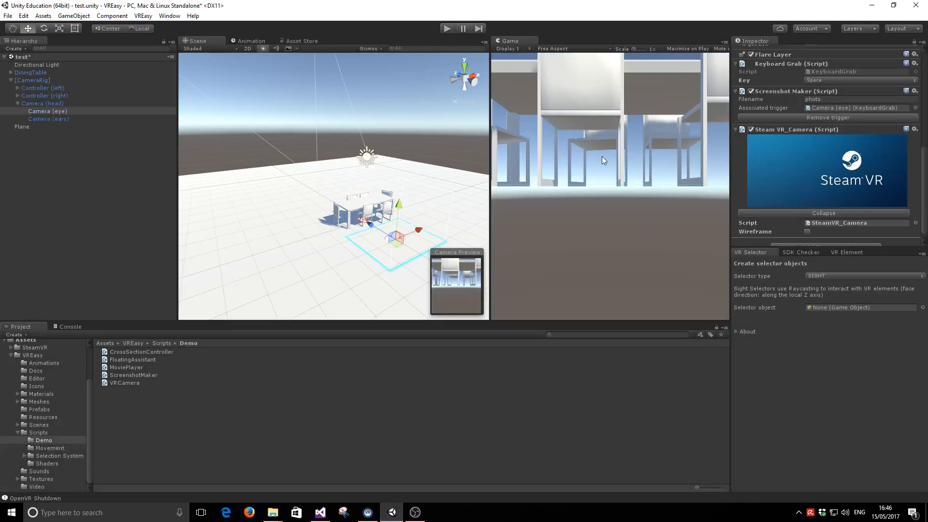
mouse_move(608, 158)
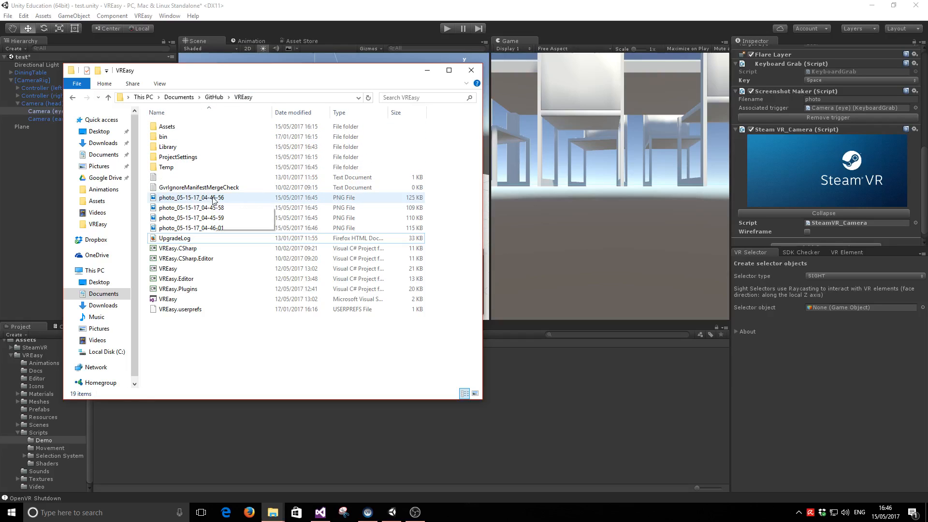
Step: Open one of the saved photo_ PNG screenshots in the VREasy folder for viewing
double_click(191, 197)
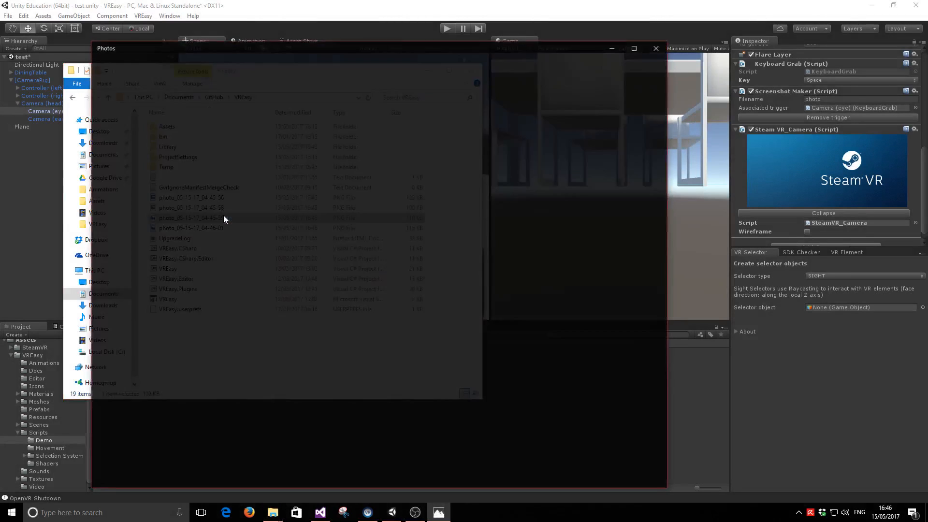
click(191, 218)
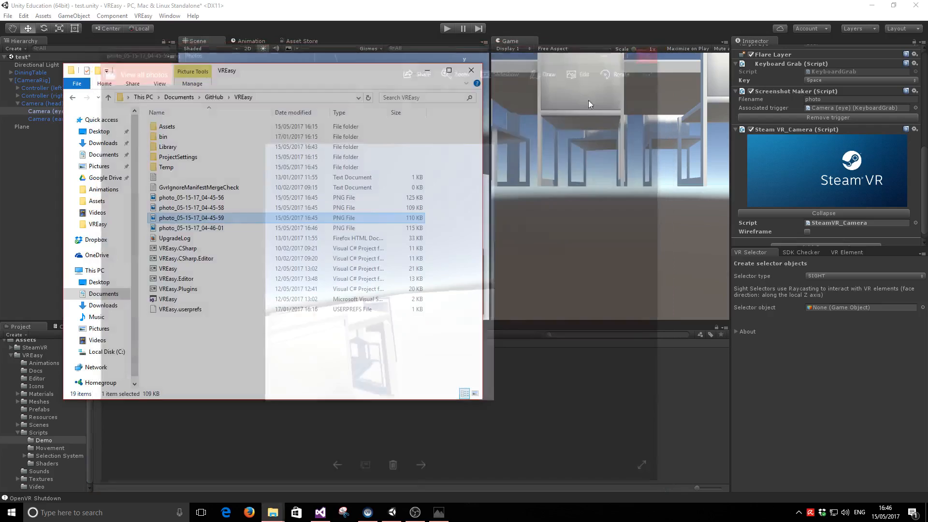